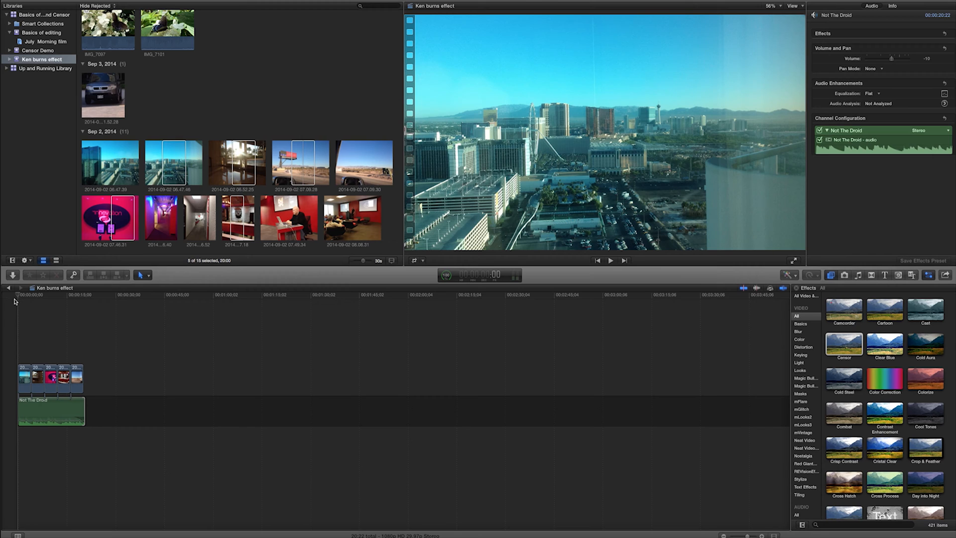
mouse_move(740, 260)
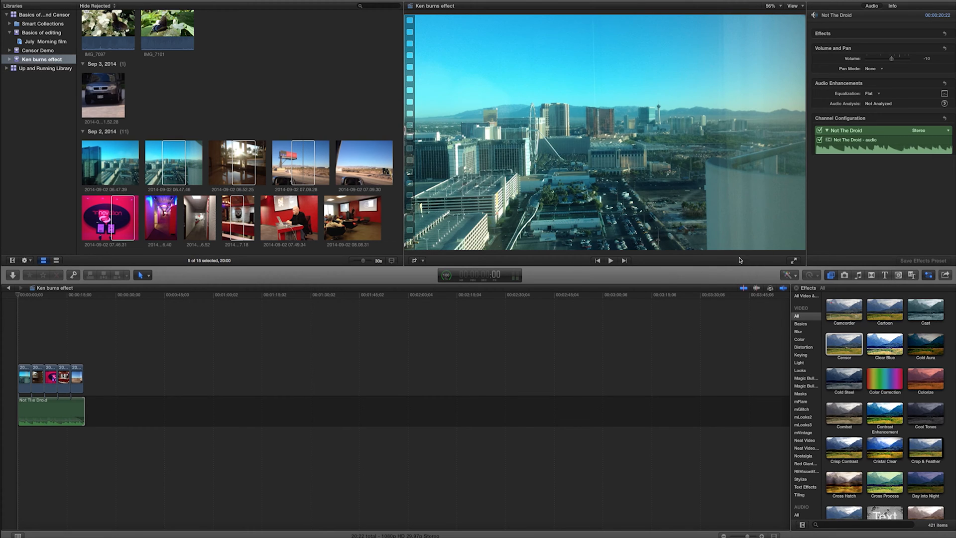
mouse_move(795, 262)
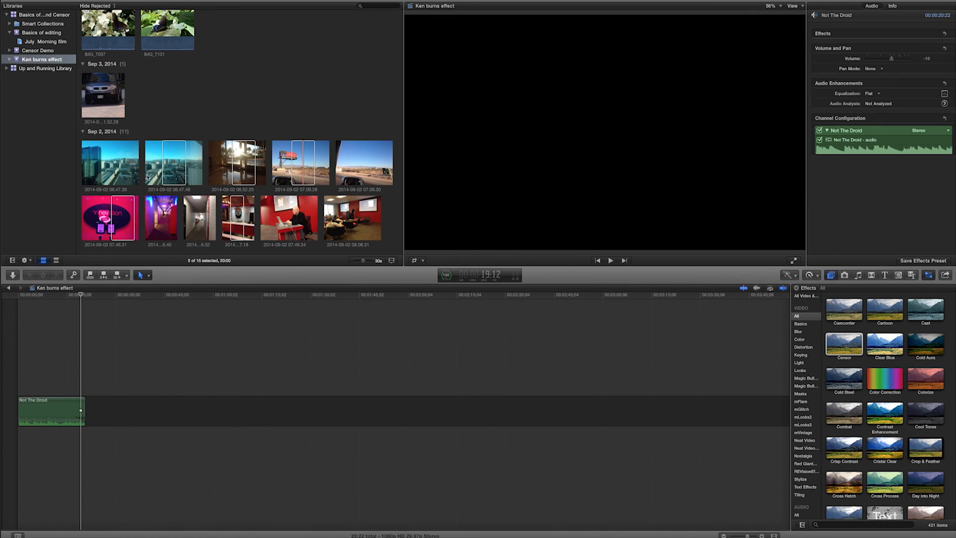
- Select the skyline photo in the browser and the first skyline clip on the timeline
left_click(173, 162)
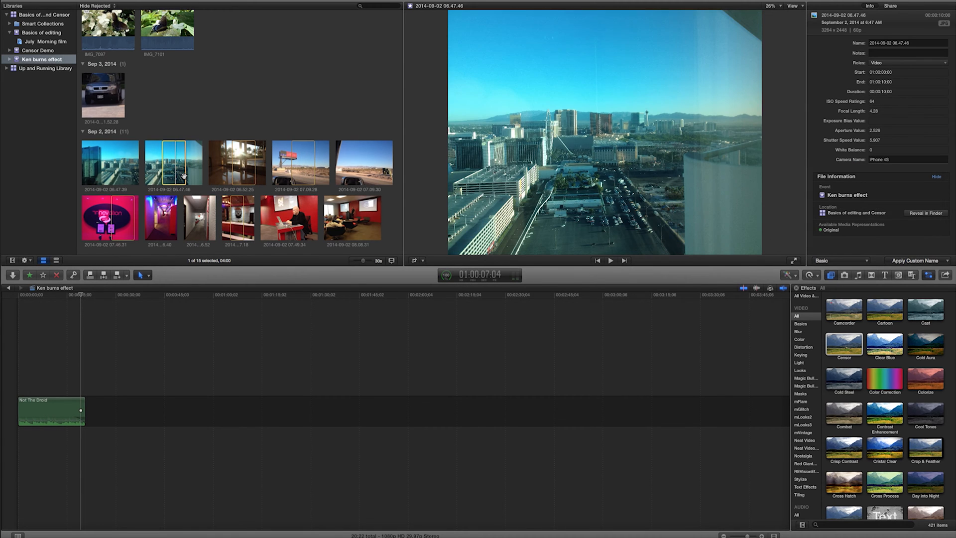
left_click(300, 161)
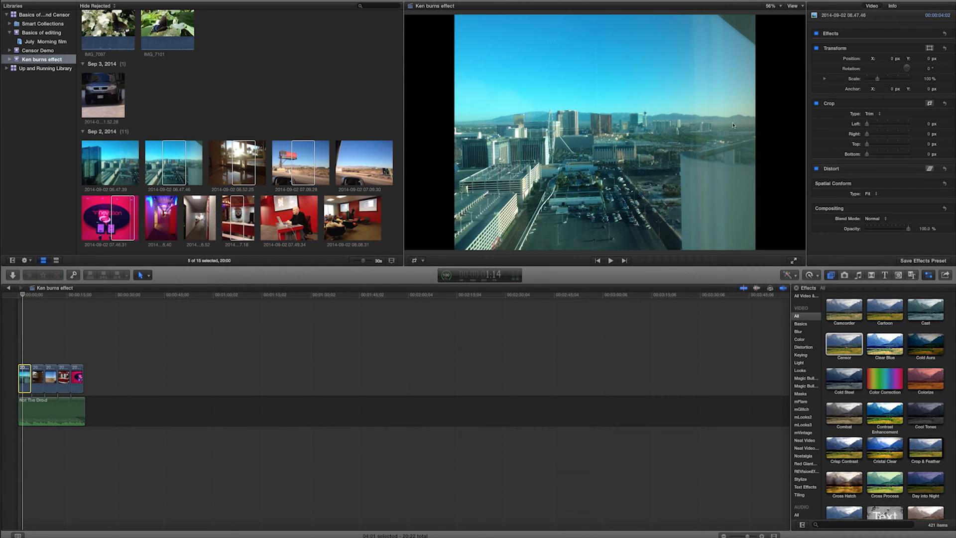
mouse_move(571, 197)
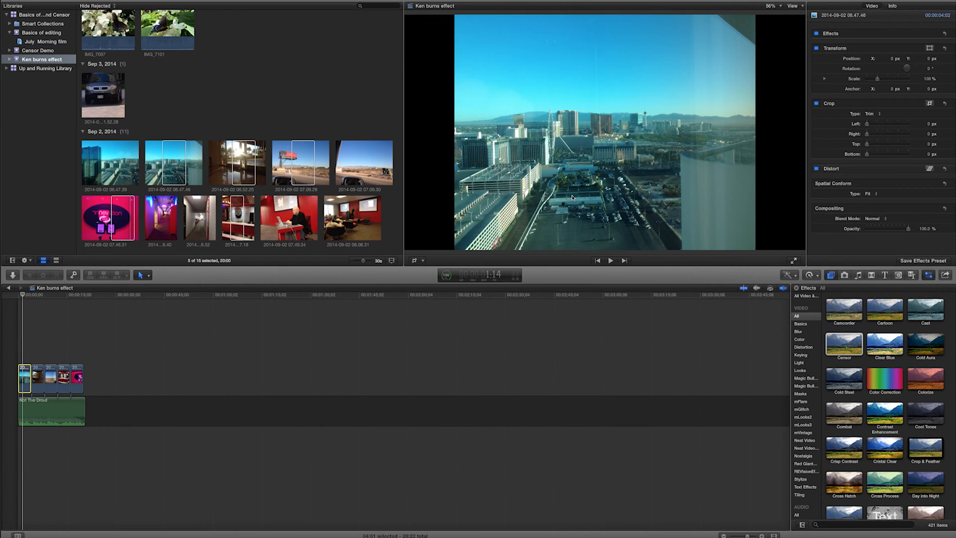
mouse_move(557, 149)
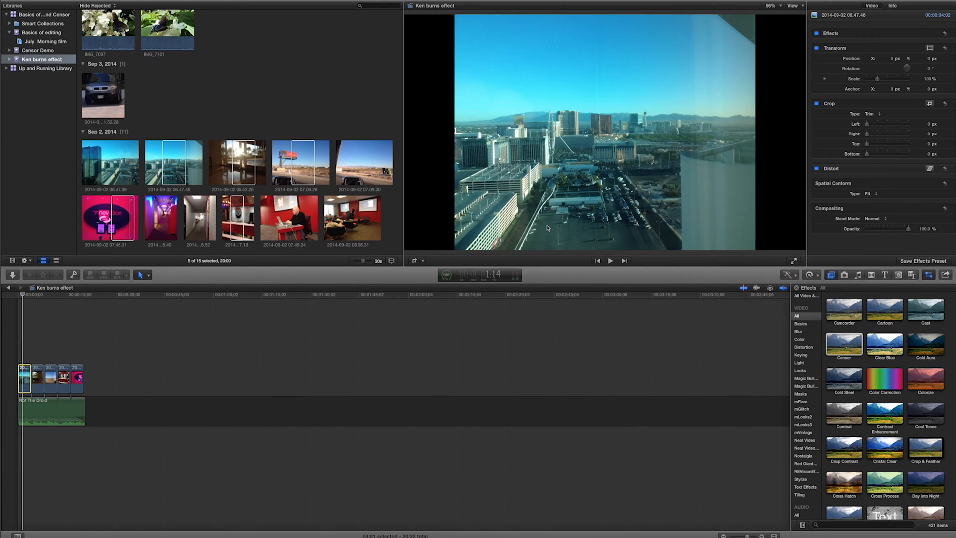
mouse_move(514, 159)
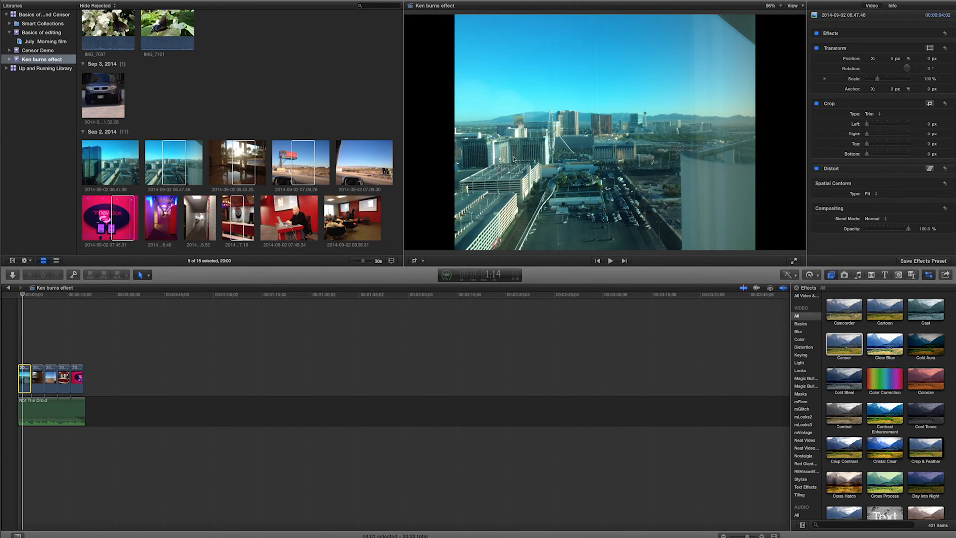
mouse_move(414, 263)
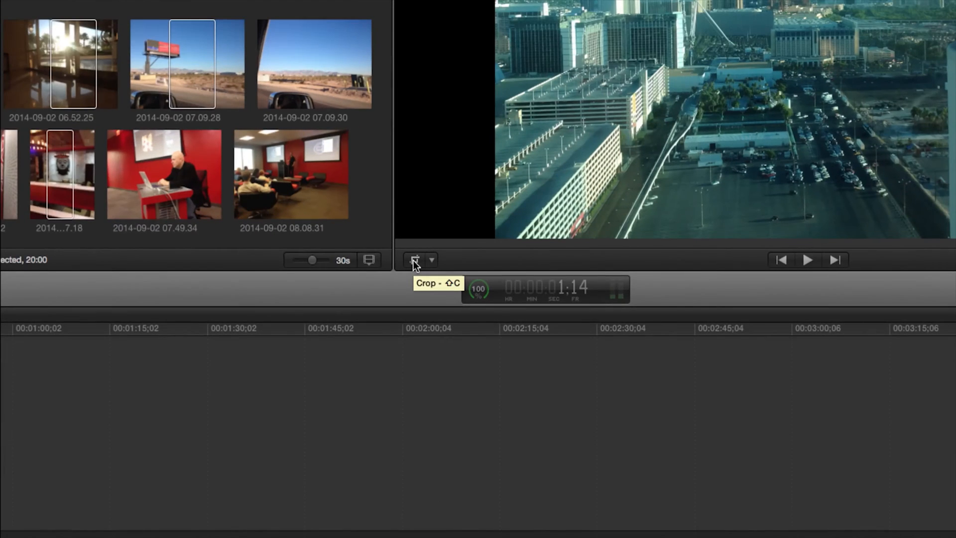
- Switch the viewer from Transform to Crop mode on the skyline clip and drag its crop frame
left_click(432, 259)
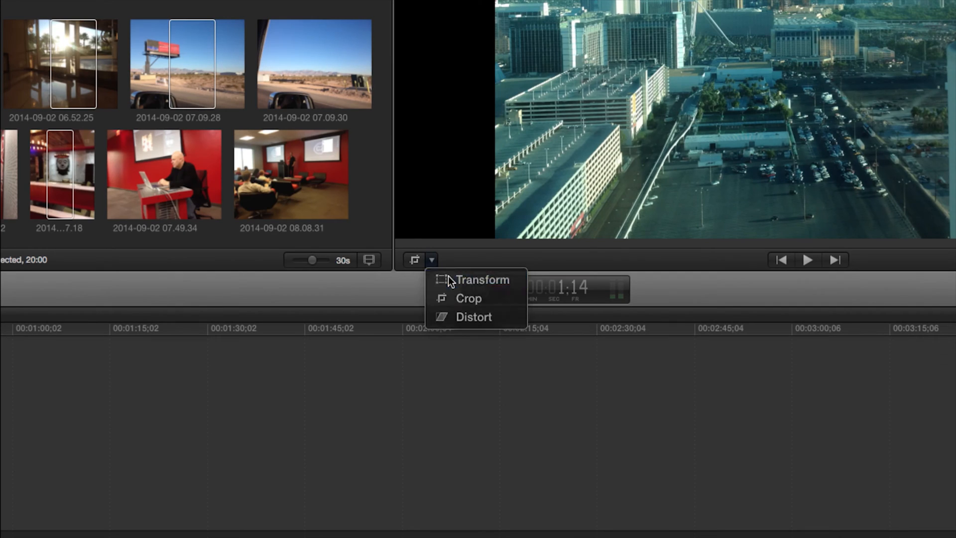
left_click(482, 278)
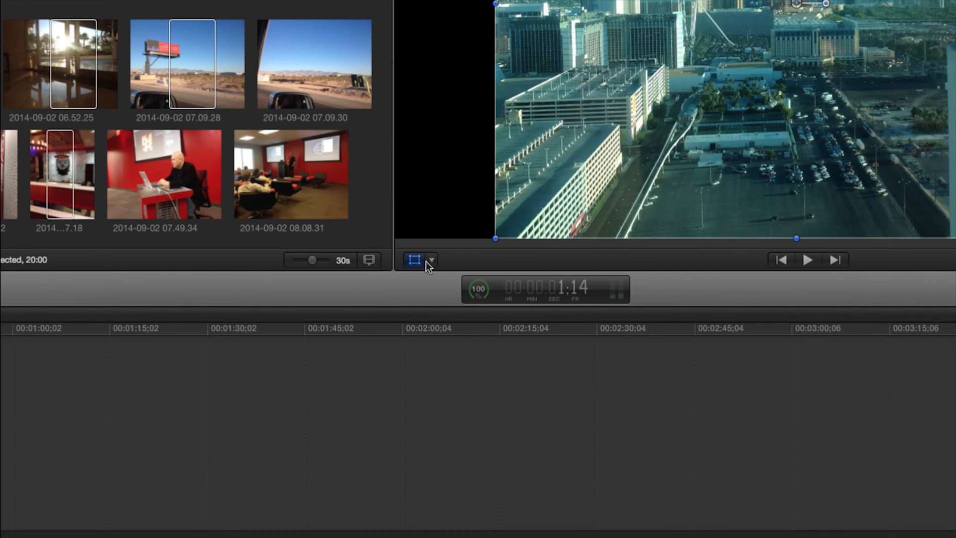
left_click(413, 260)
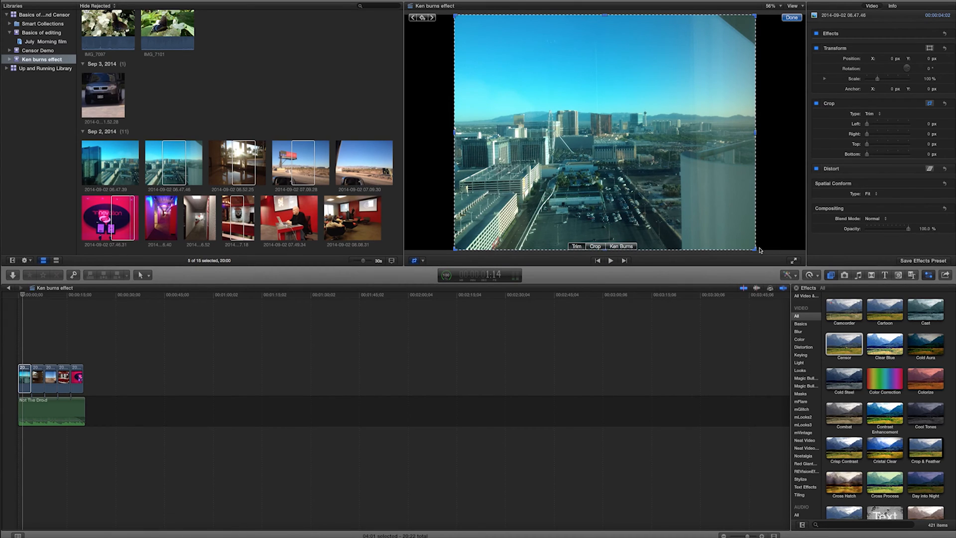
left_click_drag(755, 241, 747, 186)
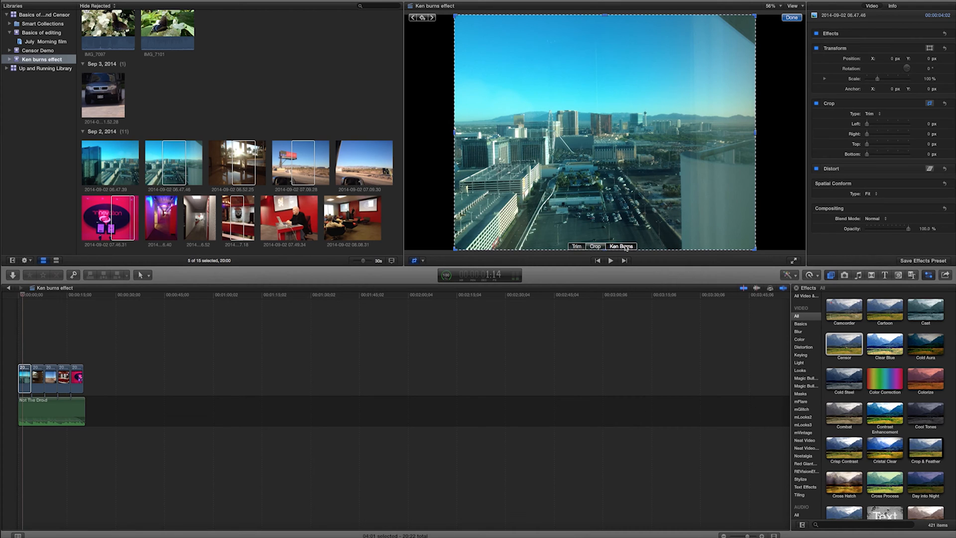
- Set the skyline photo's crop style to Ken Burns with start and end frames
left_click(620, 246)
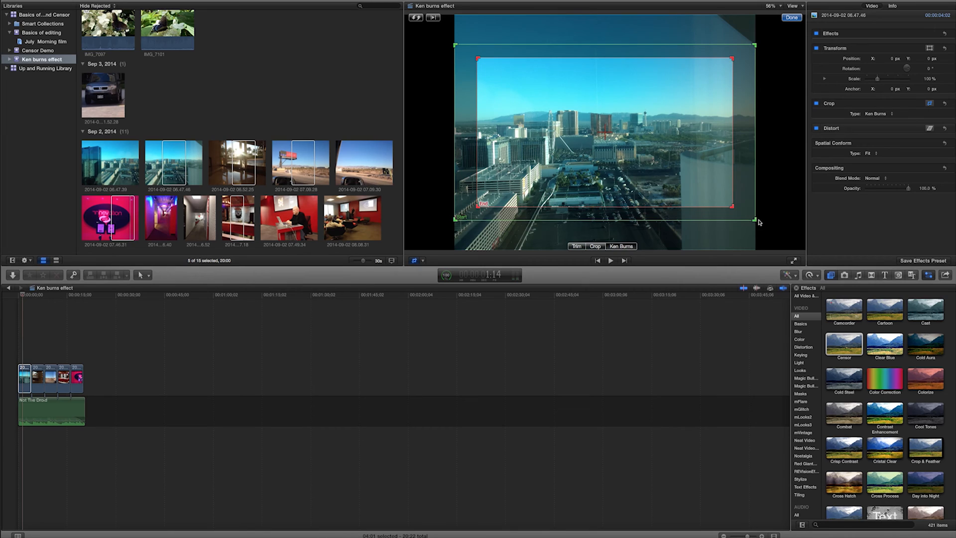
mouse_move(454, 48)
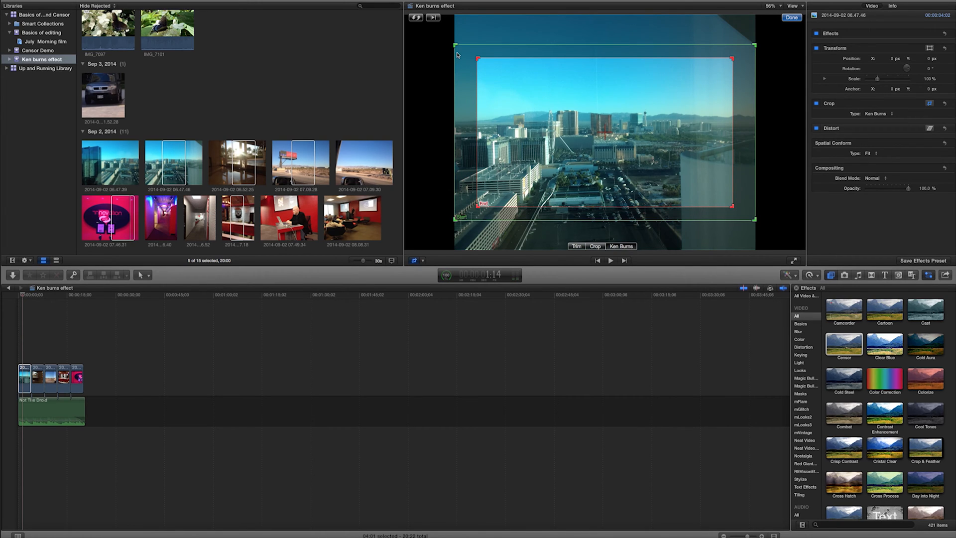
mouse_move(751, 229)
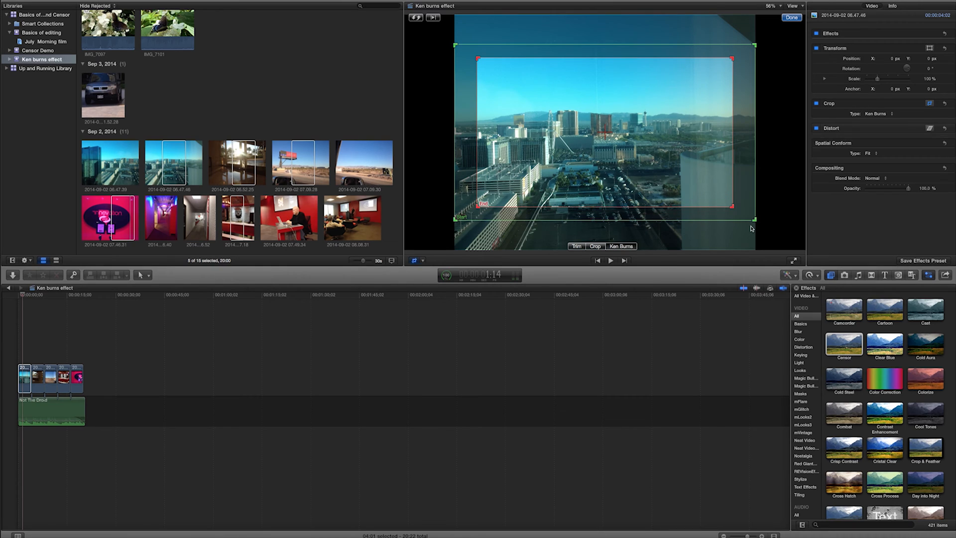
mouse_move(461, 53)
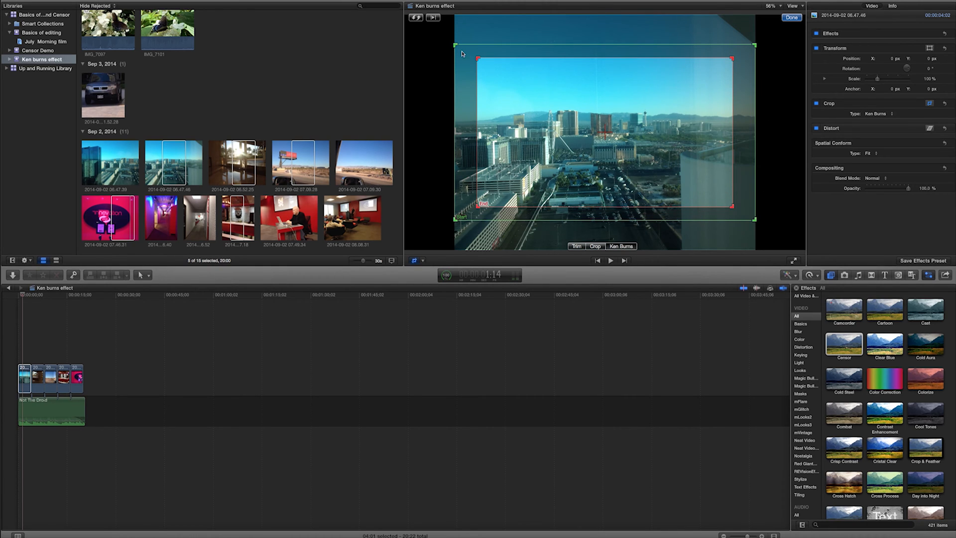
mouse_move(464, 55)
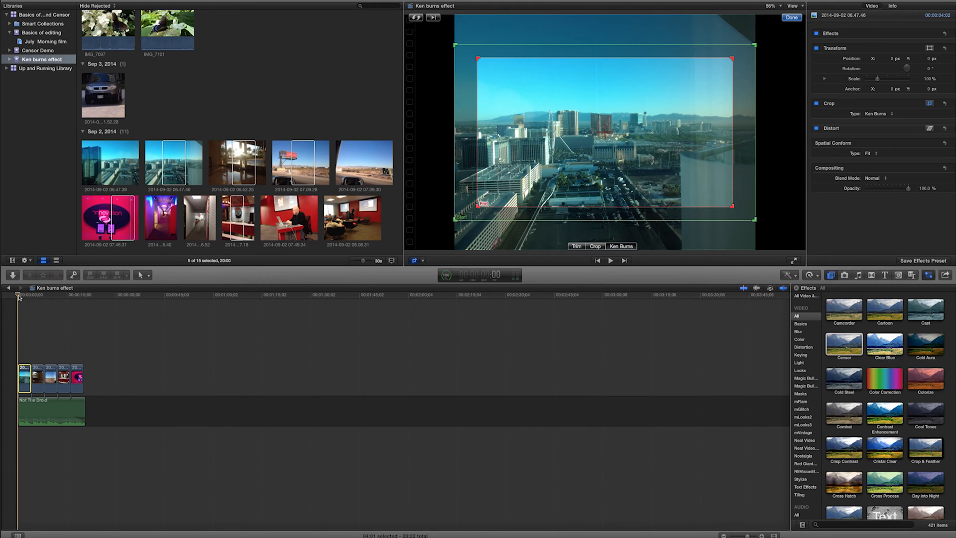
- Confirm the Ken Burns crop with Done, preview it into the second photo, and return the playhead to the skyline clip
left_click(790, 17)
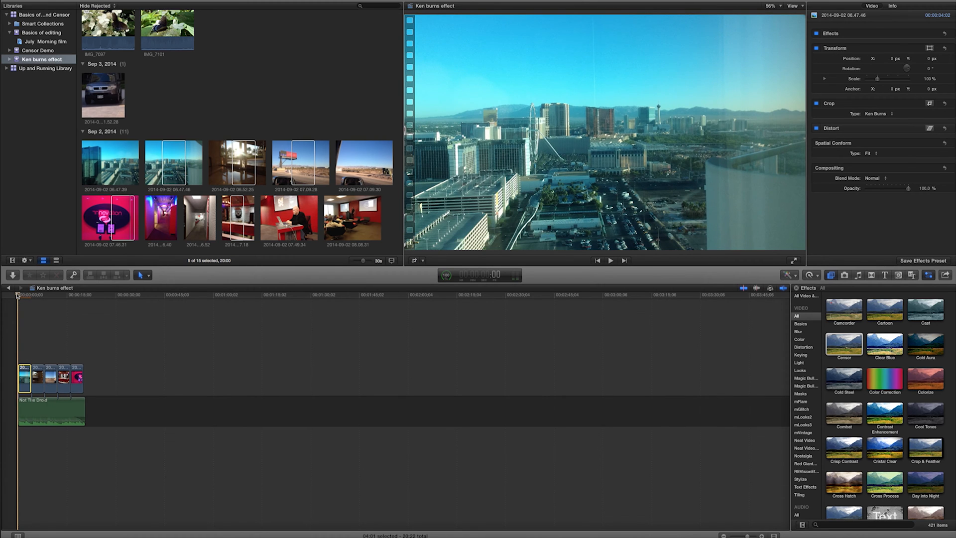
left_click(610, 260)
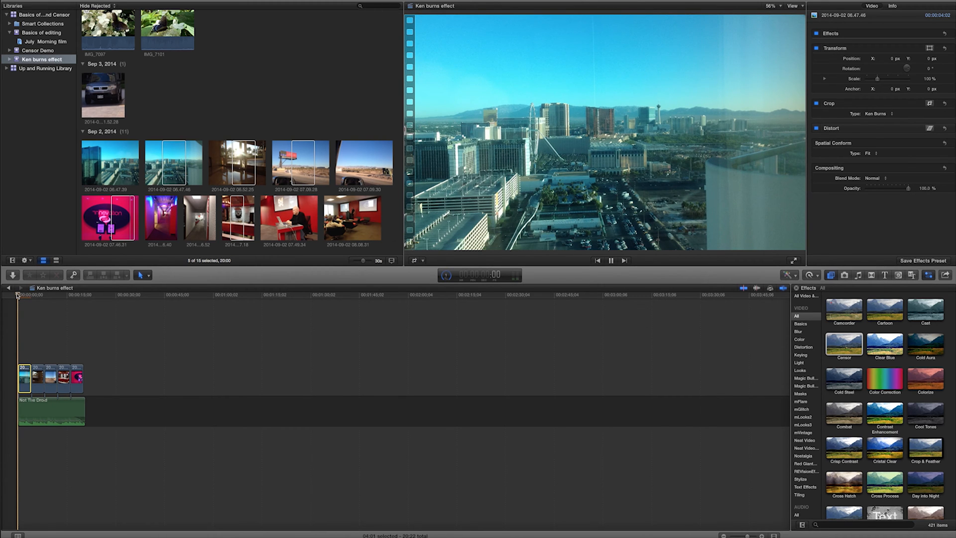
left_click(611, 260)
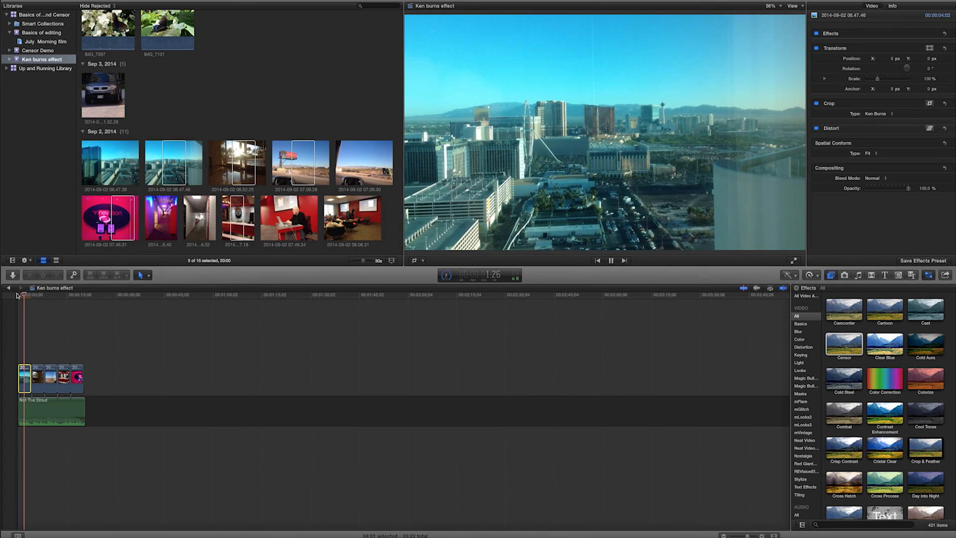
left_click(610, 260)
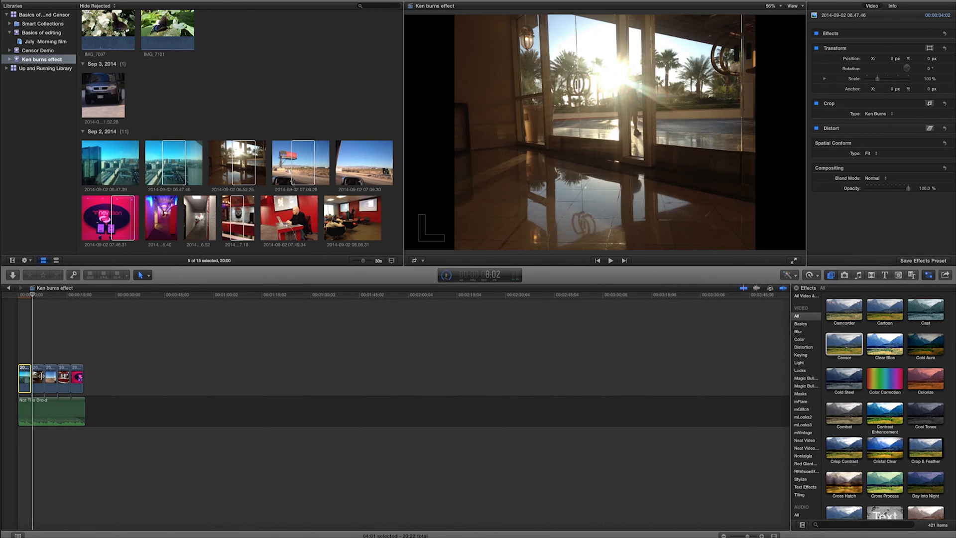
left_click(24, 295)
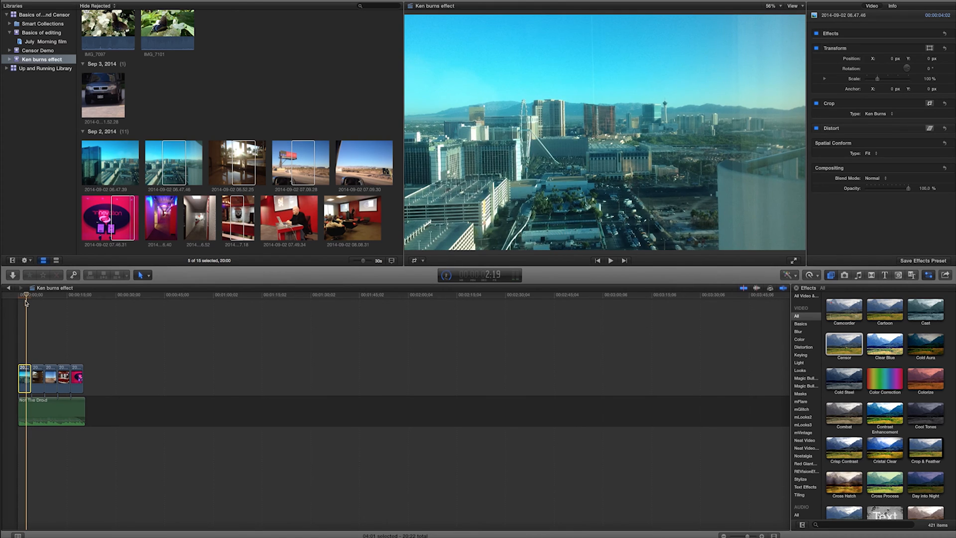
mouse_move(23, 377)
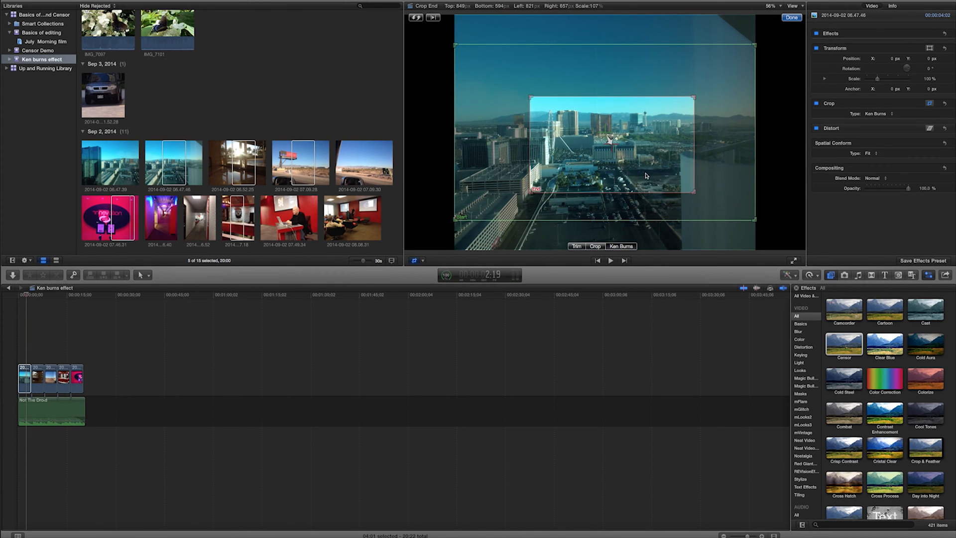
- Tighten the end frame on the central hotel towers, resize the start frame, and preview the skyline pan-and-zoom
left_click_drag(693, 189, 683, 187)
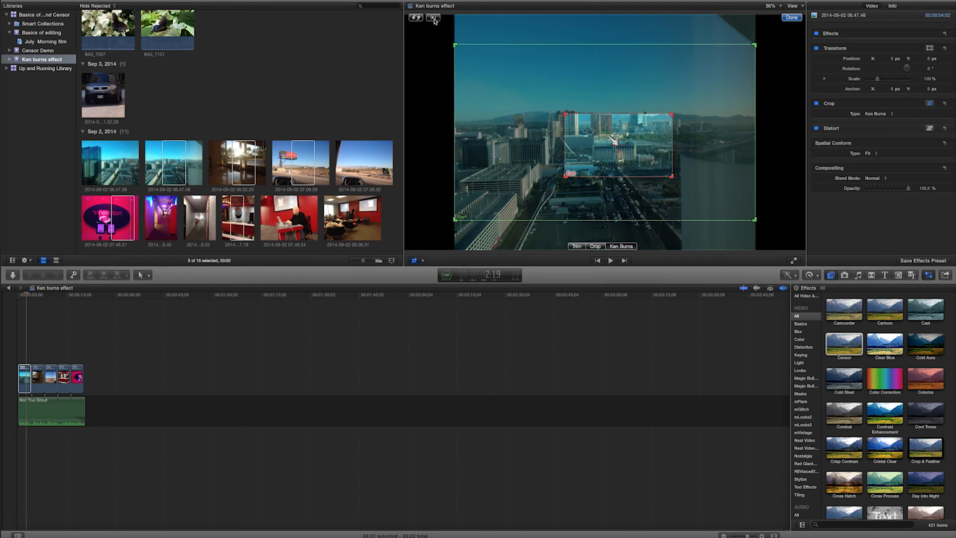
left_click(610, 259)
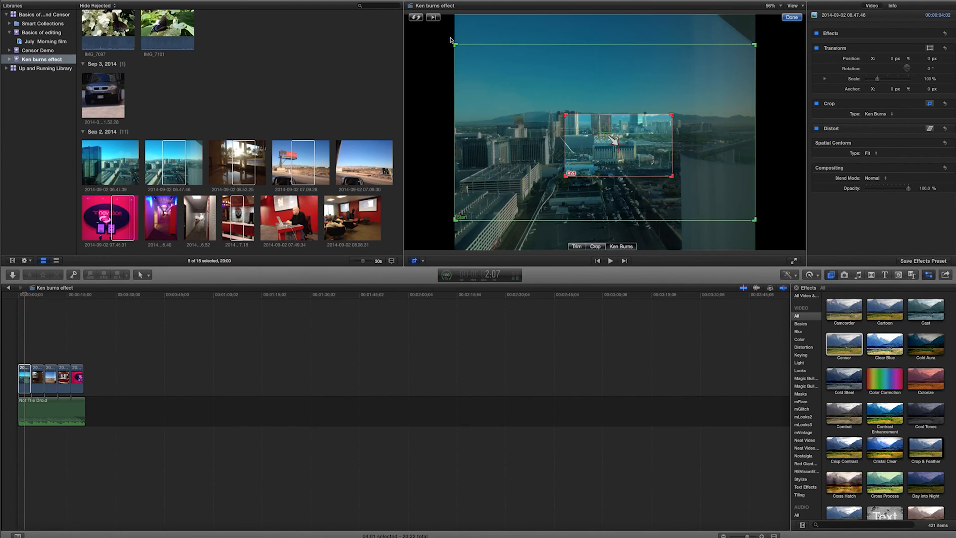
mouse_move(448, 37)
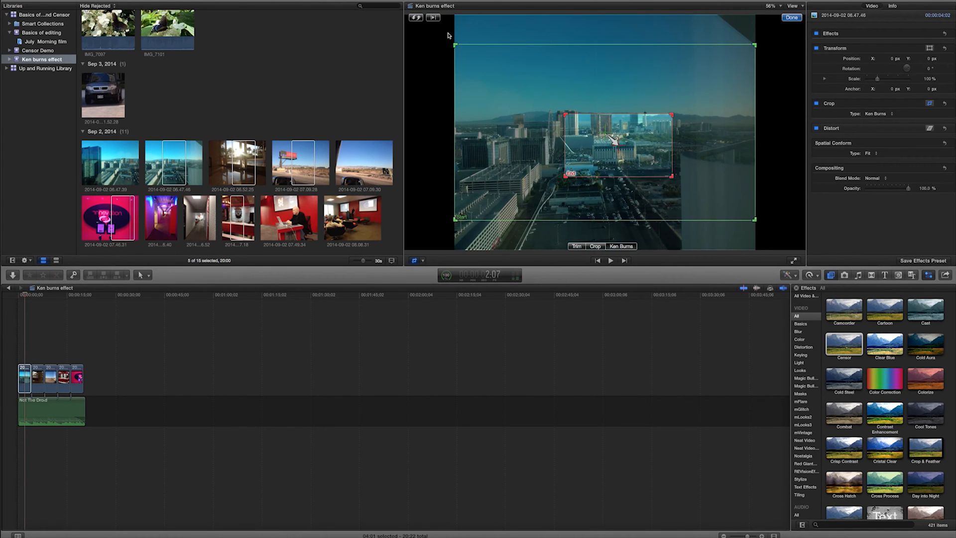
mouse_move(674, 130)
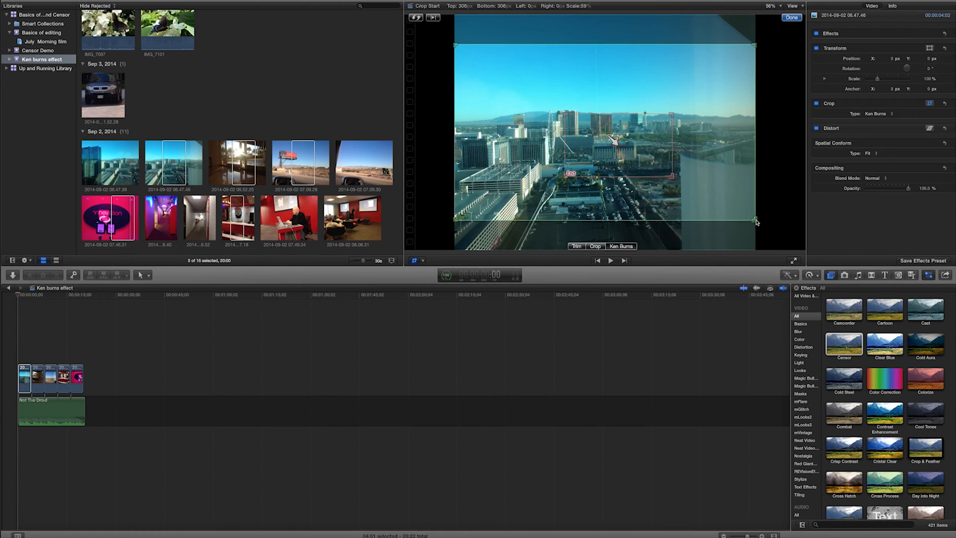
left_click_drag(755, 221, 614, 145)
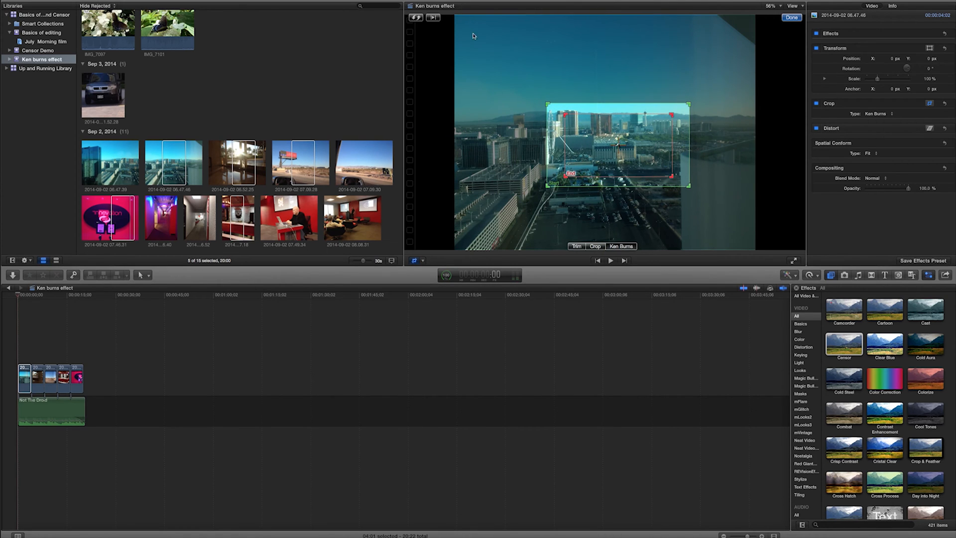
left_click(610, 259)
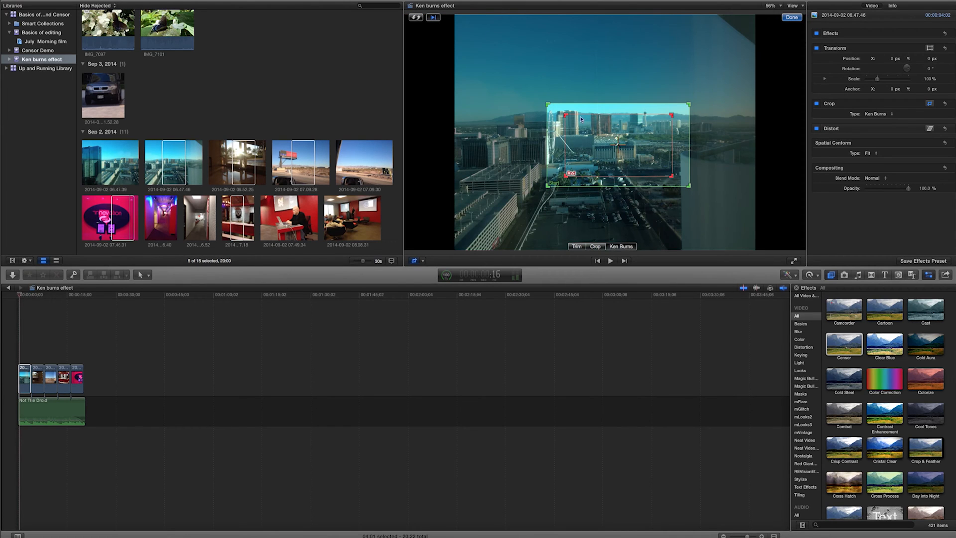
mouse_move(491, 218)
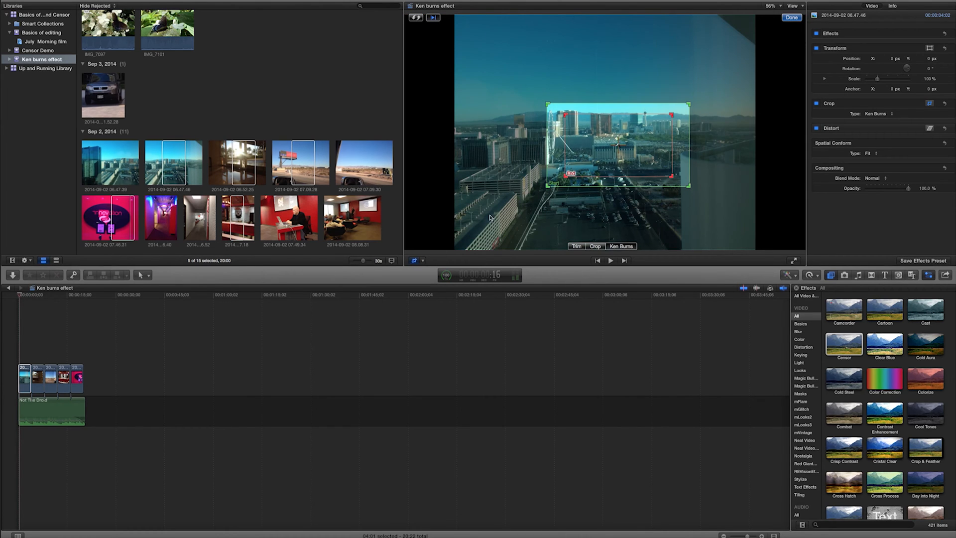
mouse_move(38, 298)
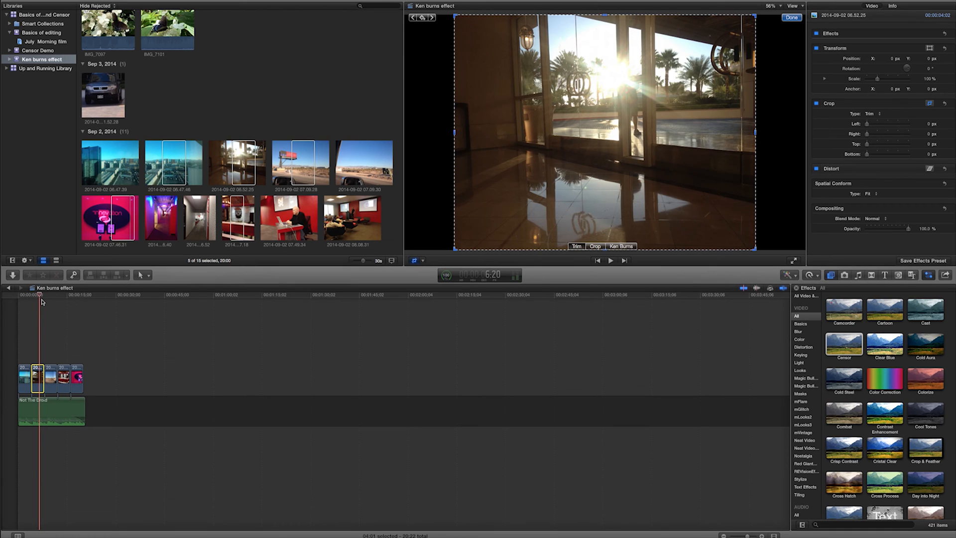
- Apply a Ken Burns move to the lobby photo with its start frame around the bright window, then confirm with Done
left_click(622, 246)
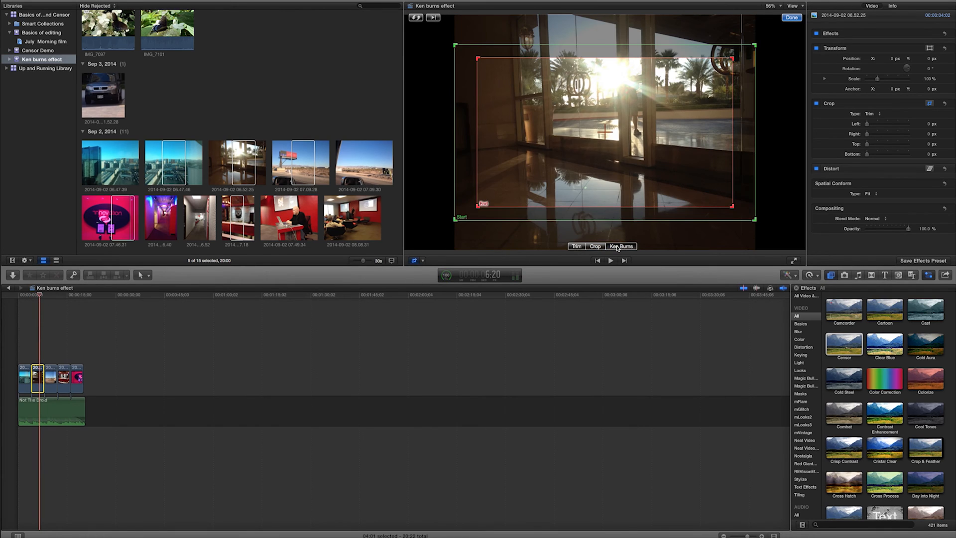
left_click(621, 246)
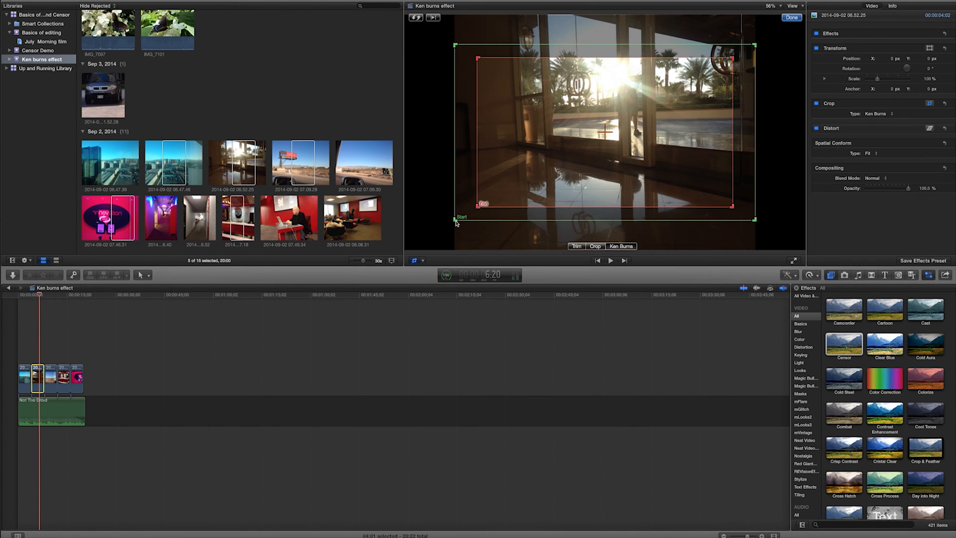
mouse_move(501, 192)
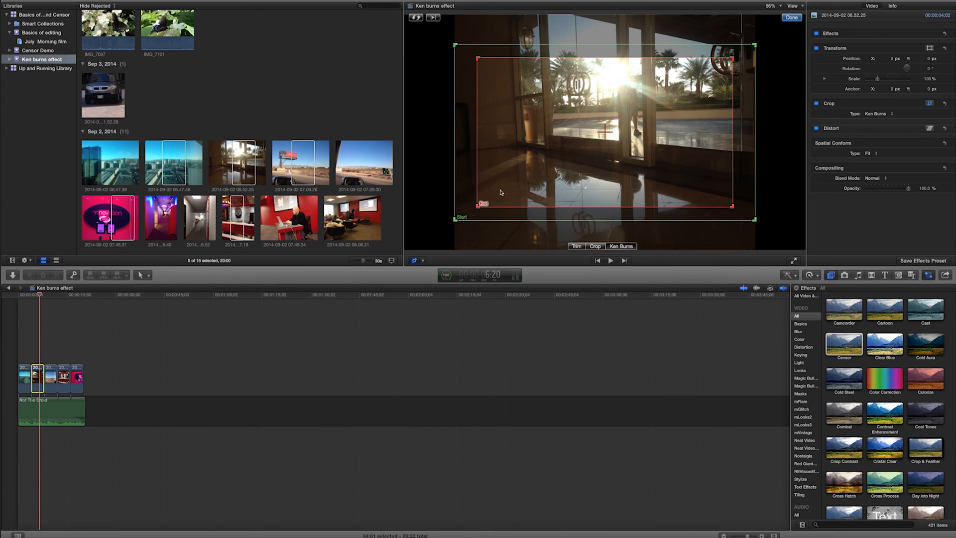
mouse_move(580, 86)
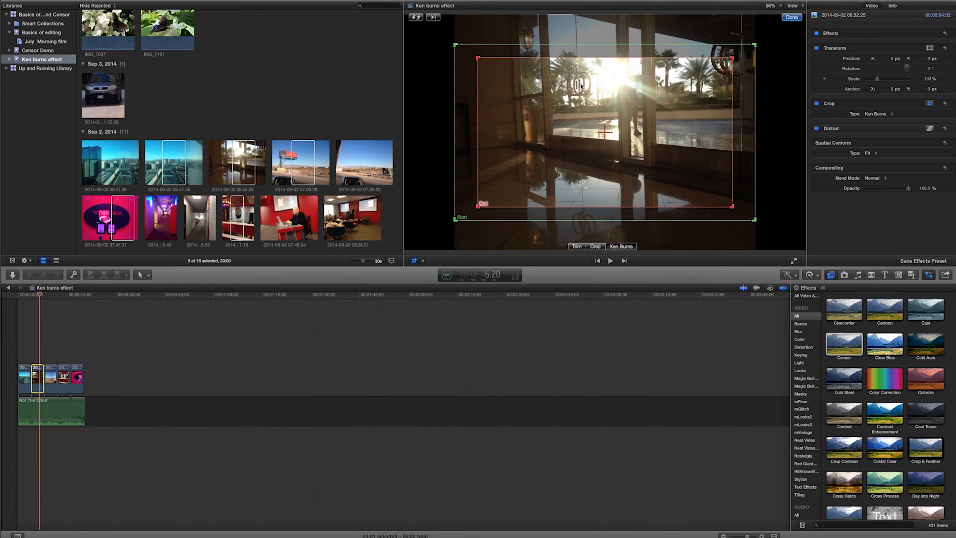
mouse_move(621, 86)
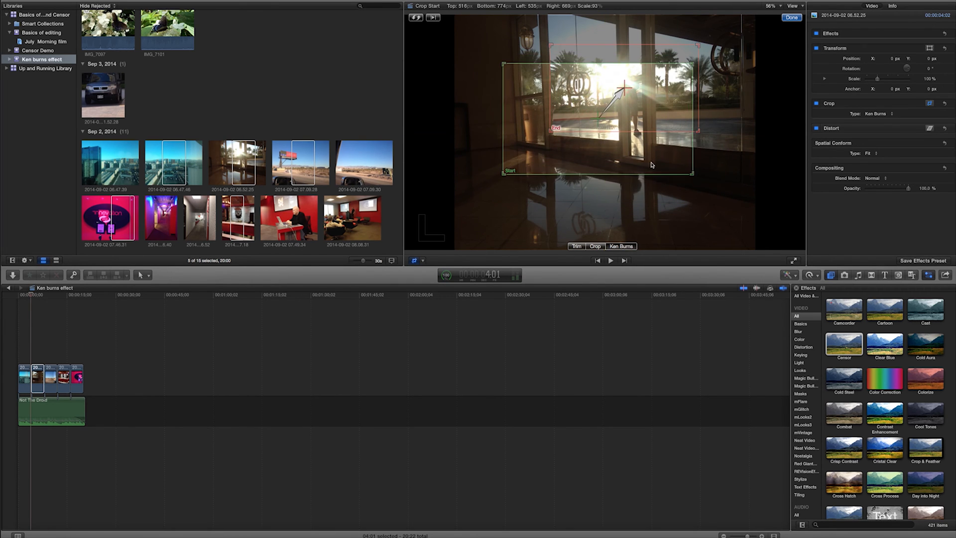
left_click(416, 17)
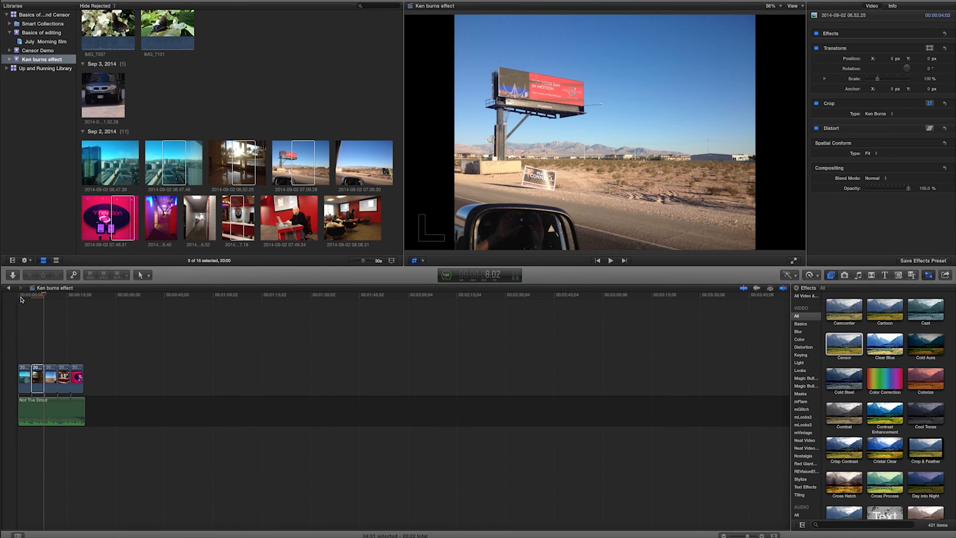
- Apply a Ken Burns move to the desert billboard photo panning from the roadside sign up to the billboard
left_click(611, 259)
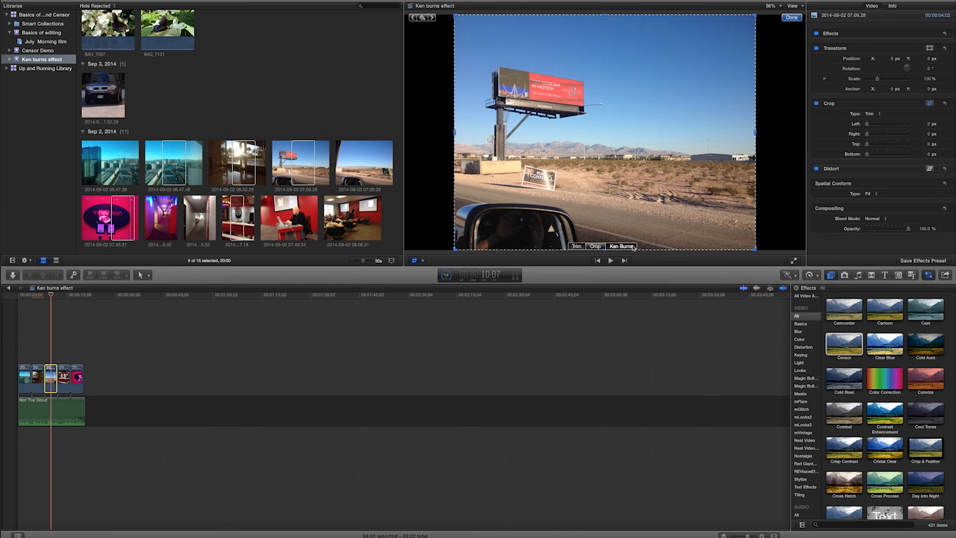
left_click(622, 245)
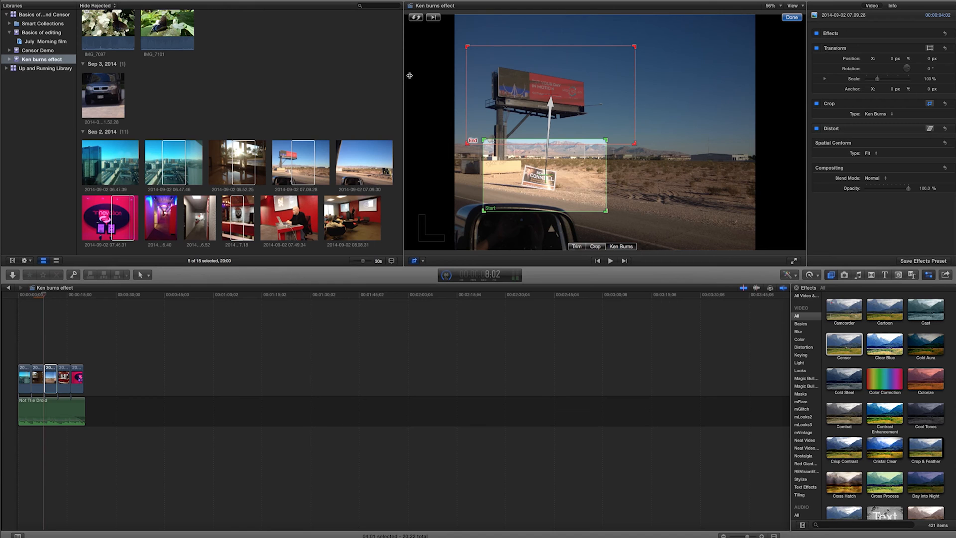
left_click(611, 260)
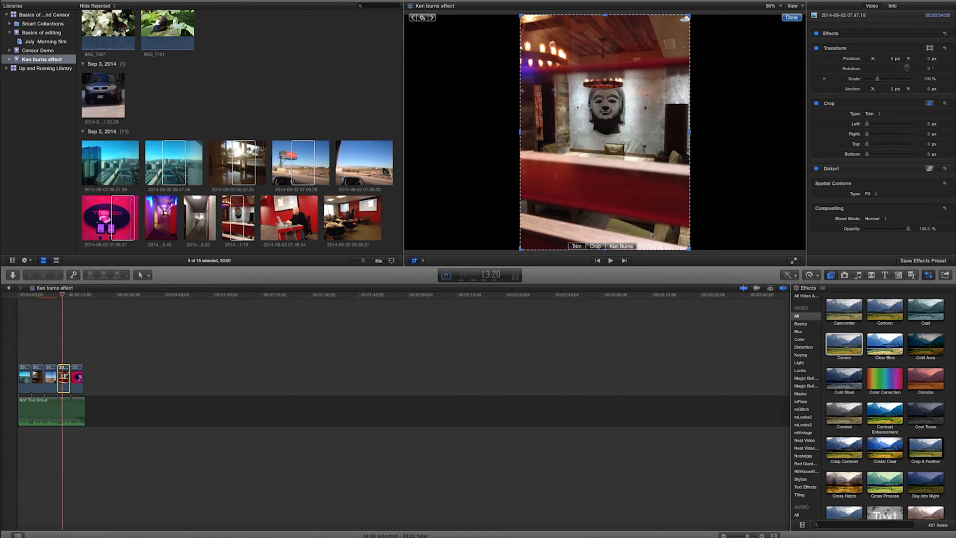
- Apply a Ken Burns move to the Buddha photo rising from the red counter to the Buddha head and preview it
left_click(620, 246)
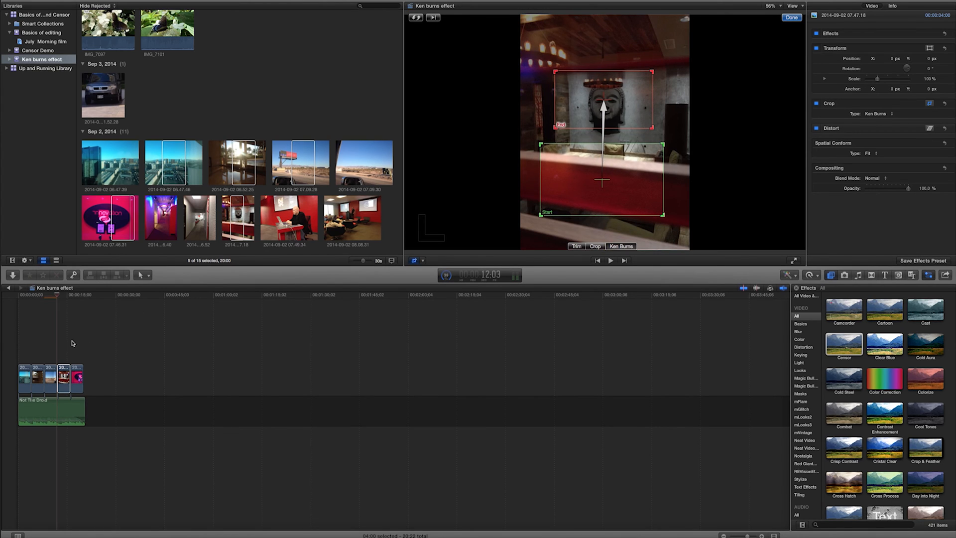
left_click(432, 17)
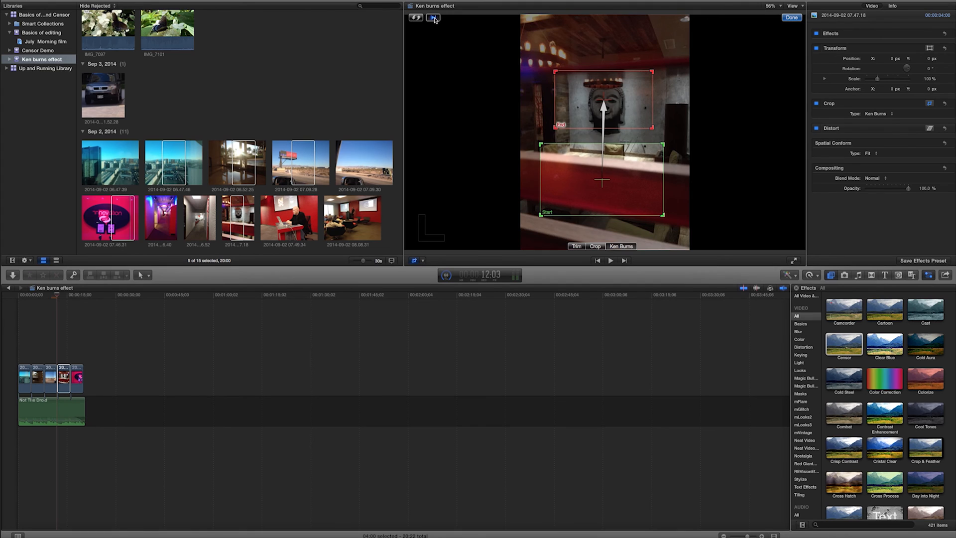
left_click(610, 260)
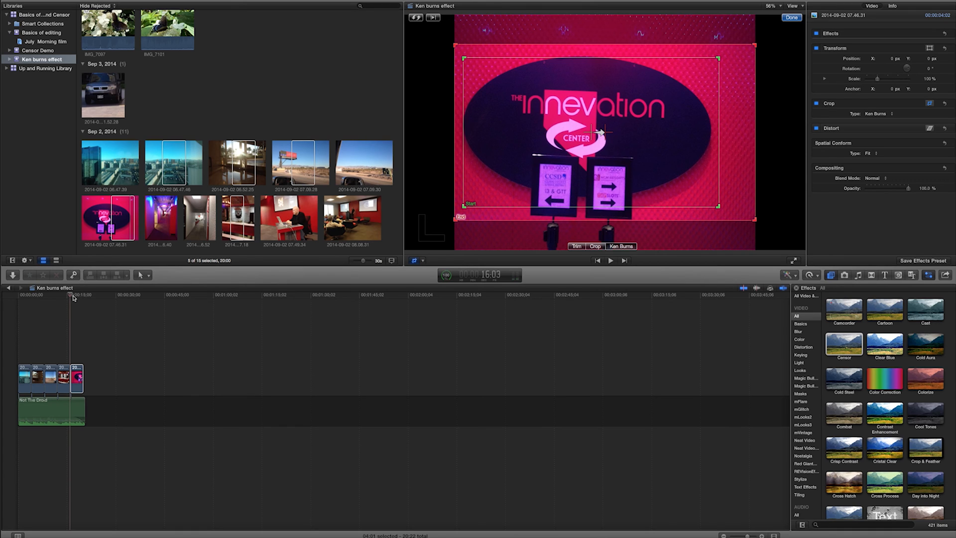
mouse_move(72, 381)
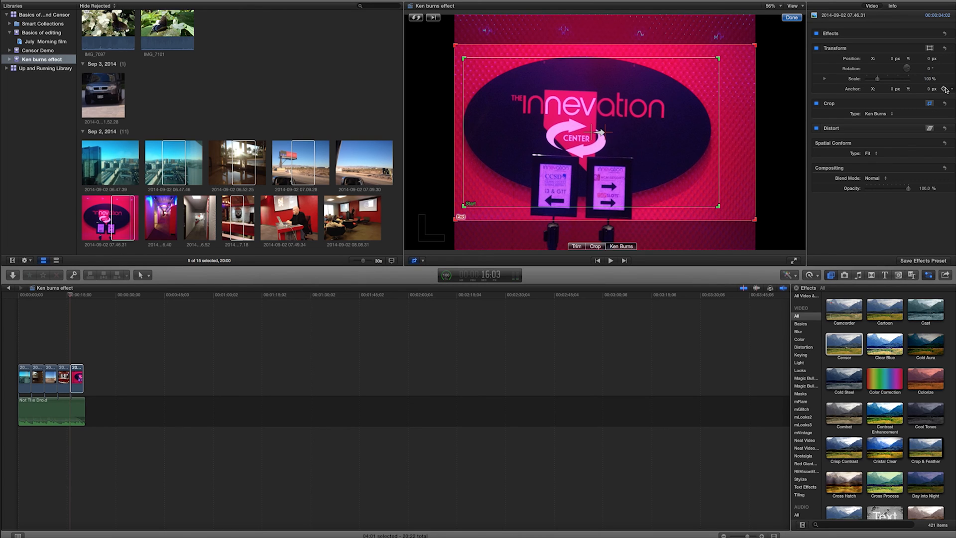
mouse_move(259, 359)
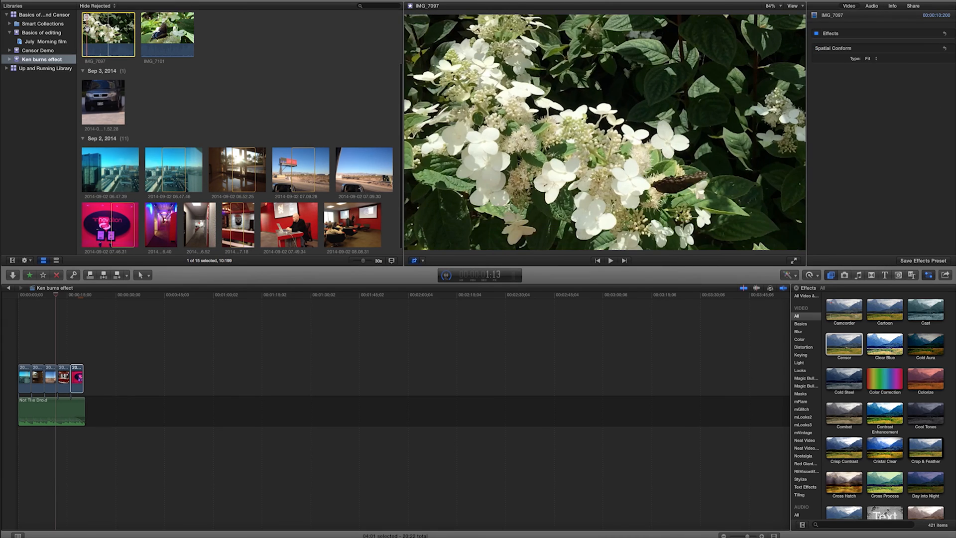
- Place the IMG_7097 butterfly video above the photo clips as a connected clip and retime it to Slow 50%
left_click(609, 260)
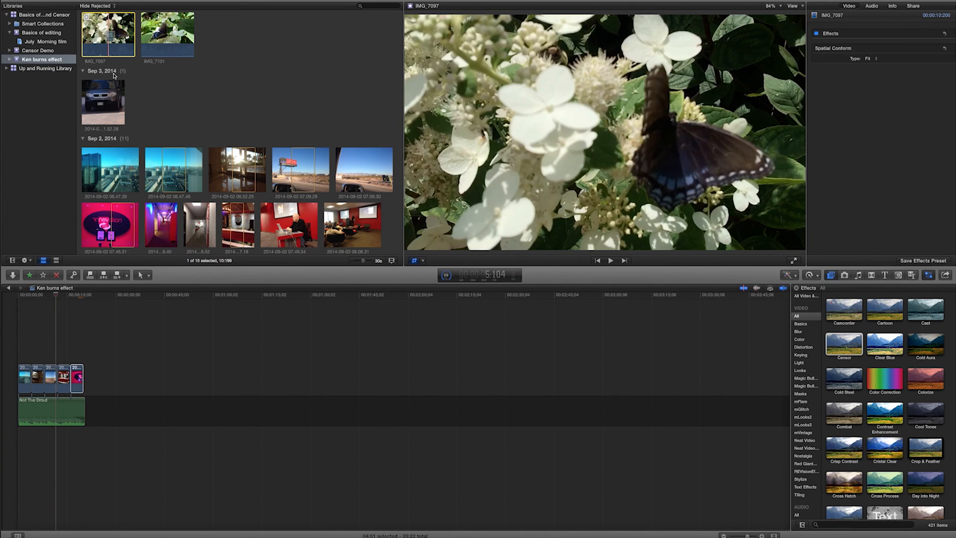
left_click_drag(108, 34, 101, 353)
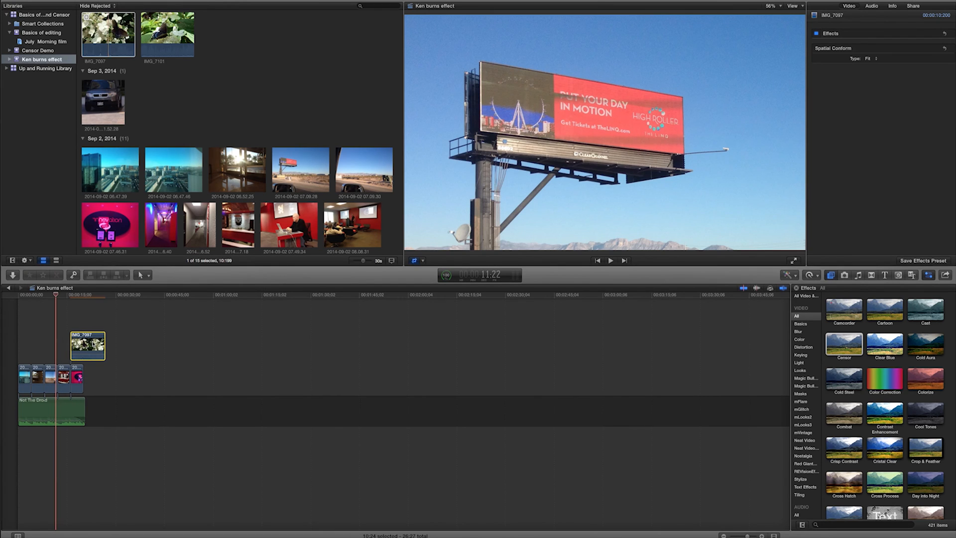
left_click(87, 345)
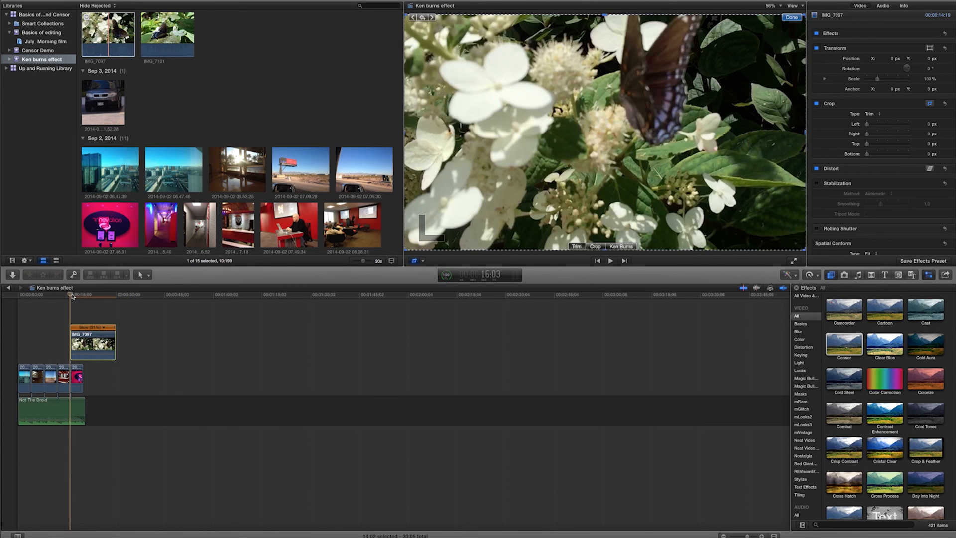
- Preview the slowed butterfly clip, apply a Ken Burns crop across the flowers and butterfly, and confirm with Done
left_click(610, 259)
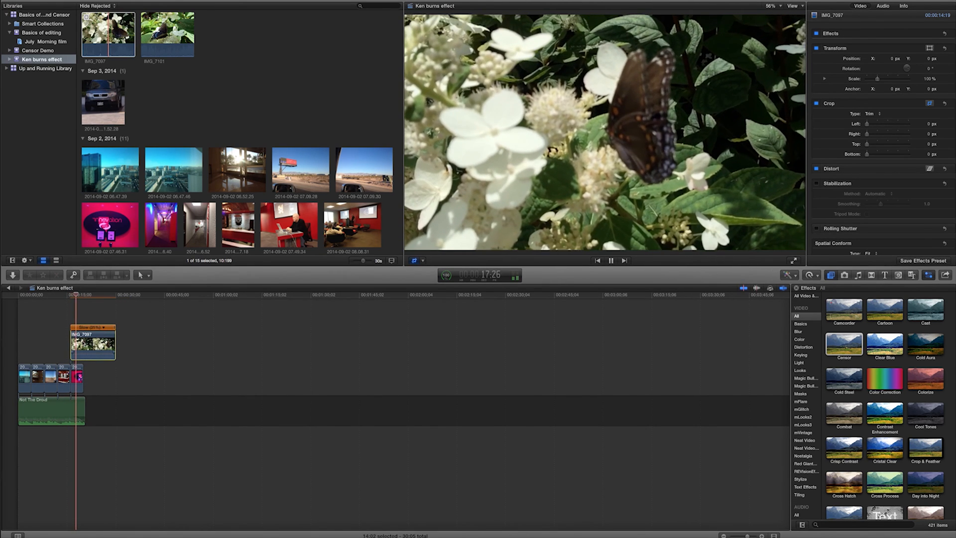
left_click(610, 259)
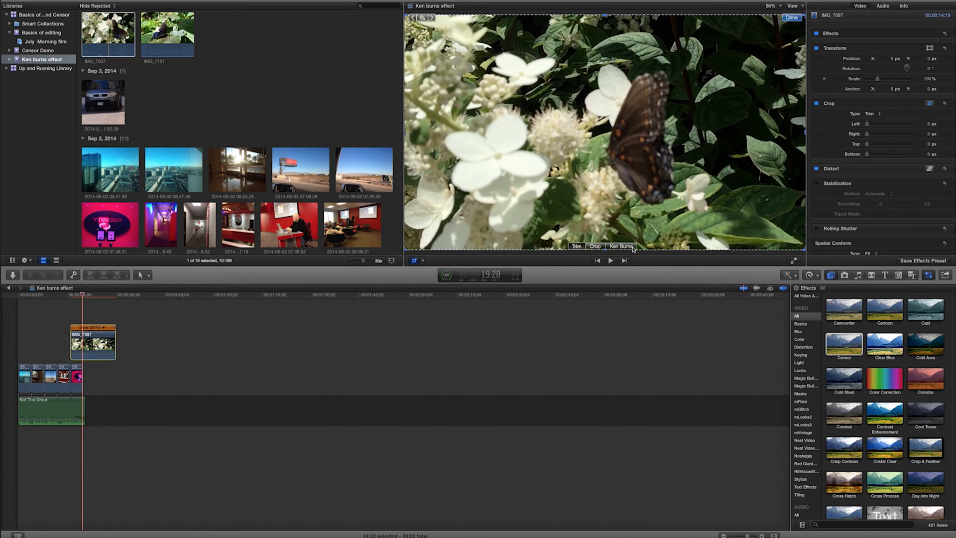
left_click(620, 245)
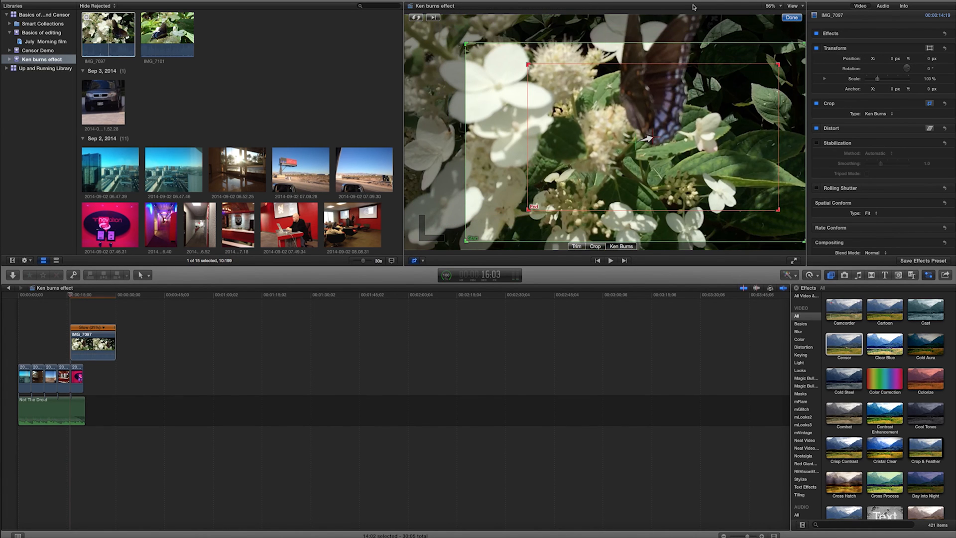
left_click(790, 16)
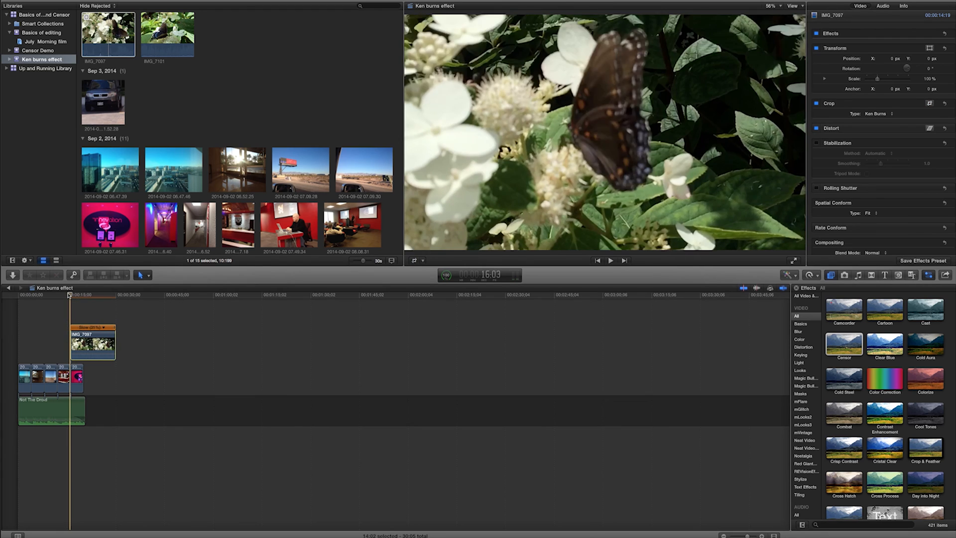
- Return the playhead to the butterfly clip's start and play back its pan and zoom
left_click(610, 259)
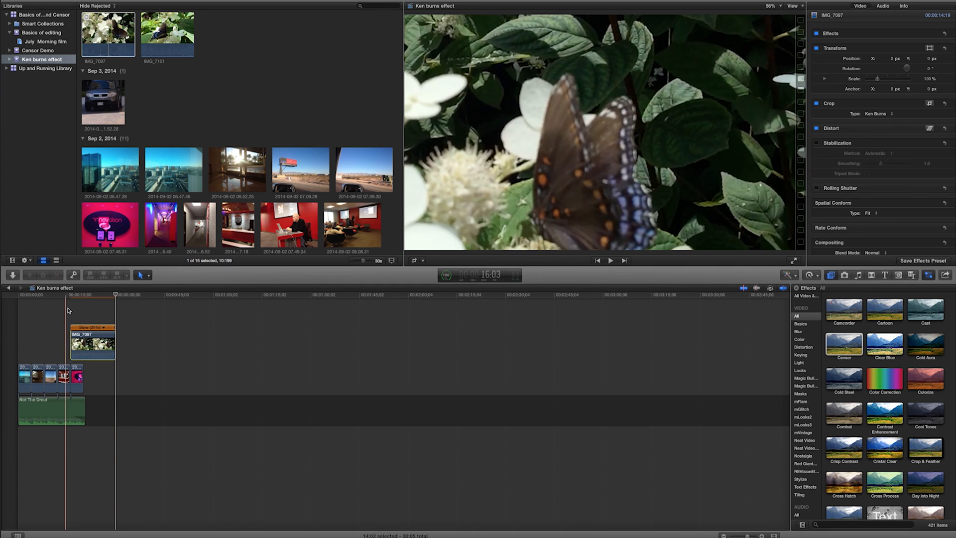
left_click(102, 298)
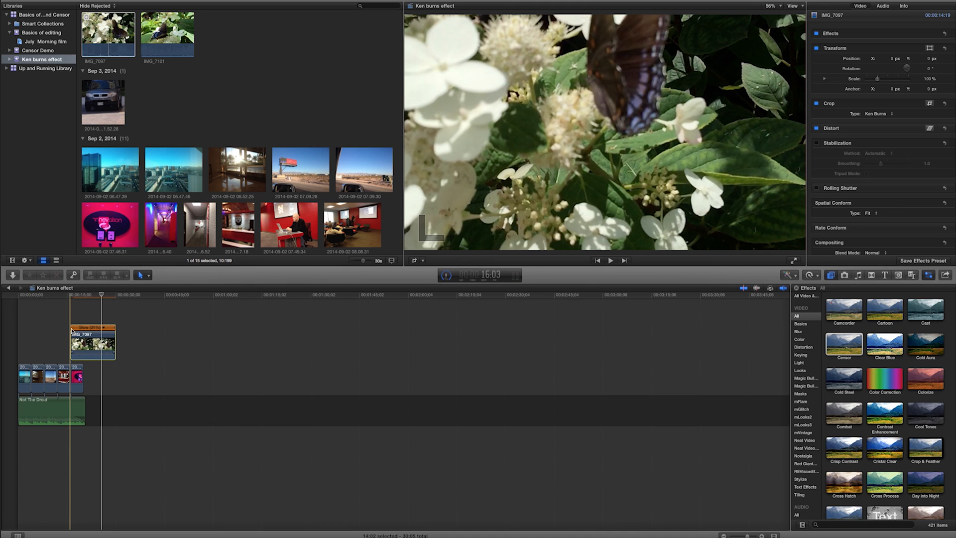
left_click(610, 259)
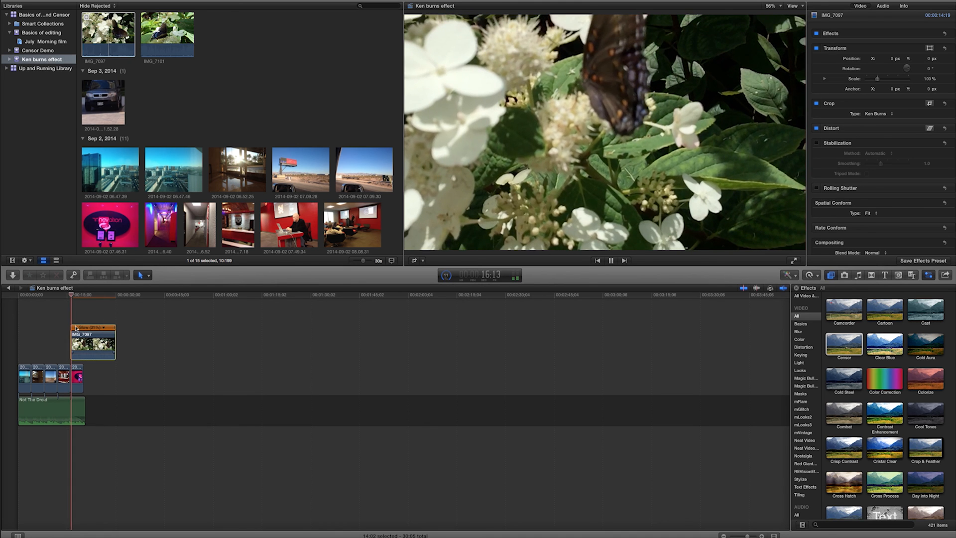